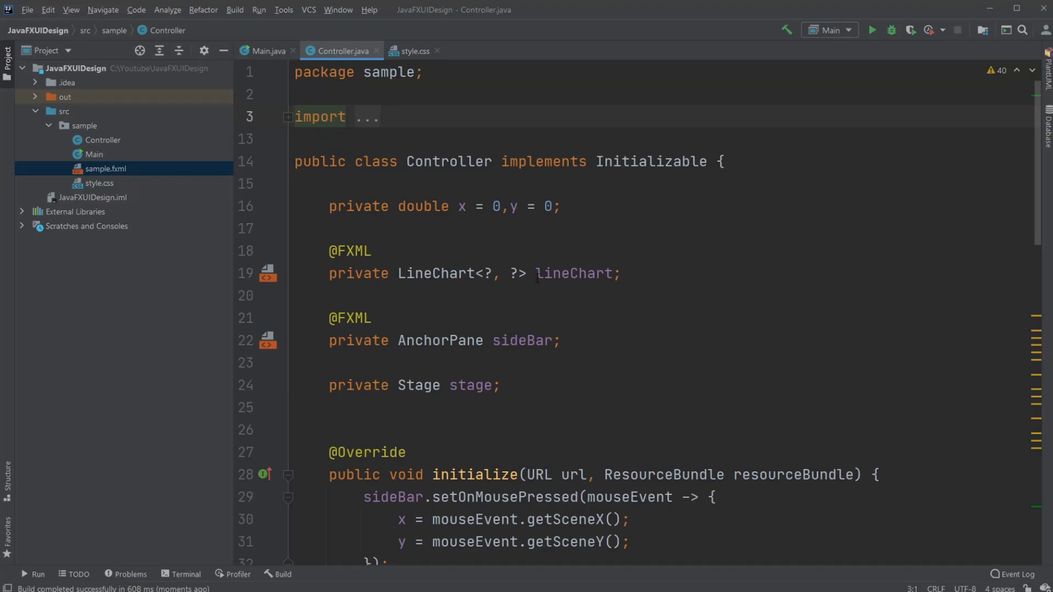
# Select the lineChart field in Controller.java before launching the styled chart app
pyautogui.doubleClick(573, 273)
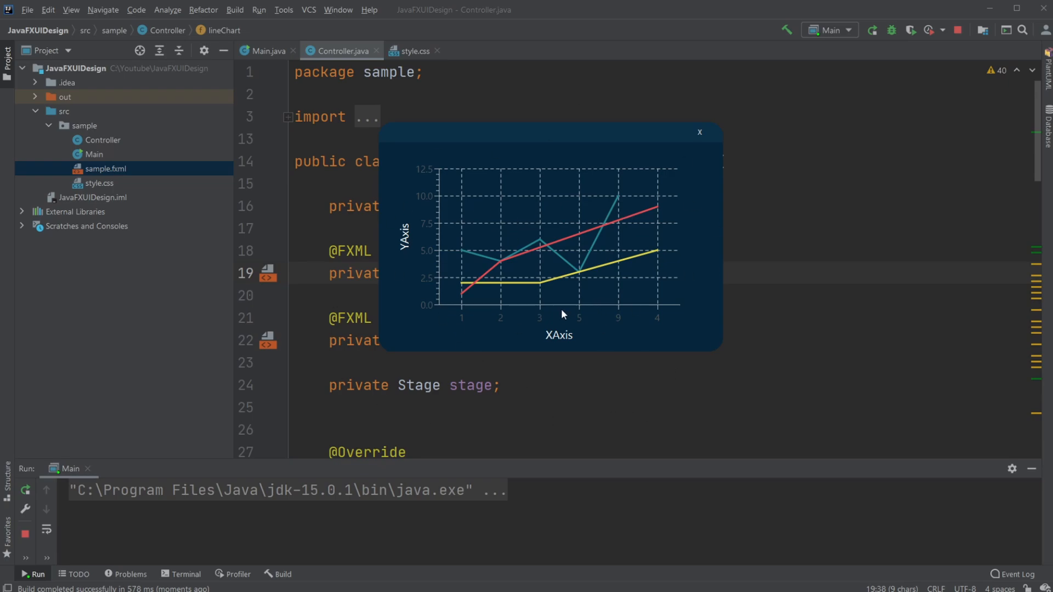
pyautogui.moveTo(489, 276)
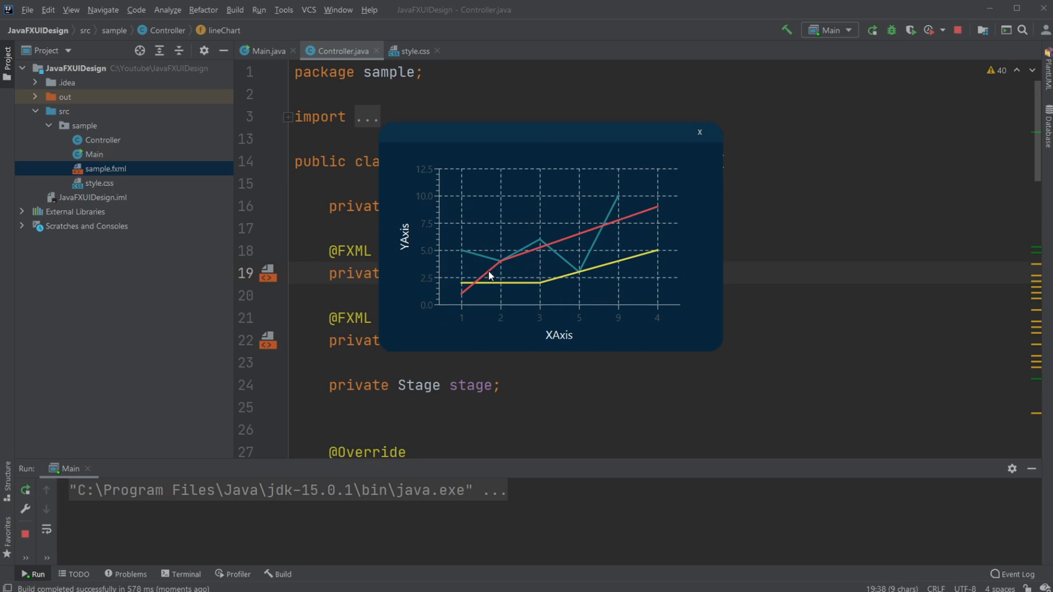
pyautogui.moveTo(509, 195)
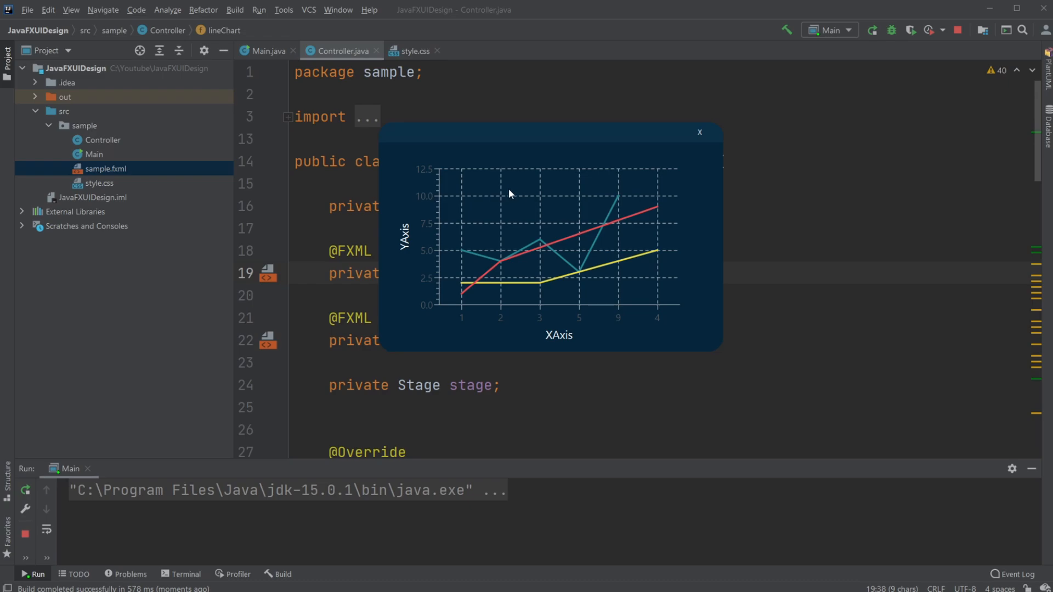
pyautogui.moveTo(530, 356)
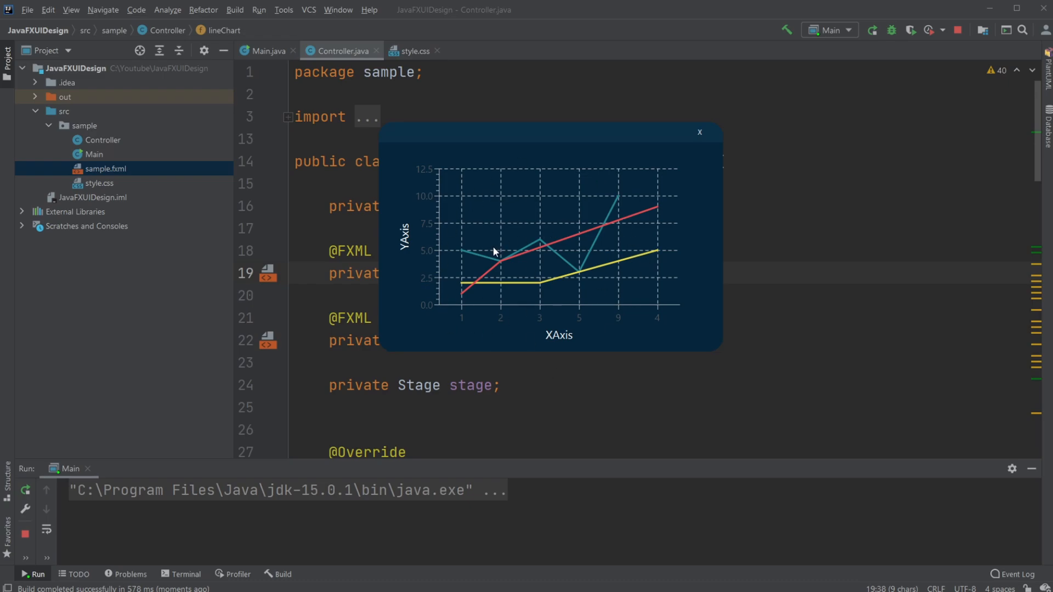
# Close the chart window and add a /* comment opener before the .chart rule in style.css
pyautogui.click(699, 132)
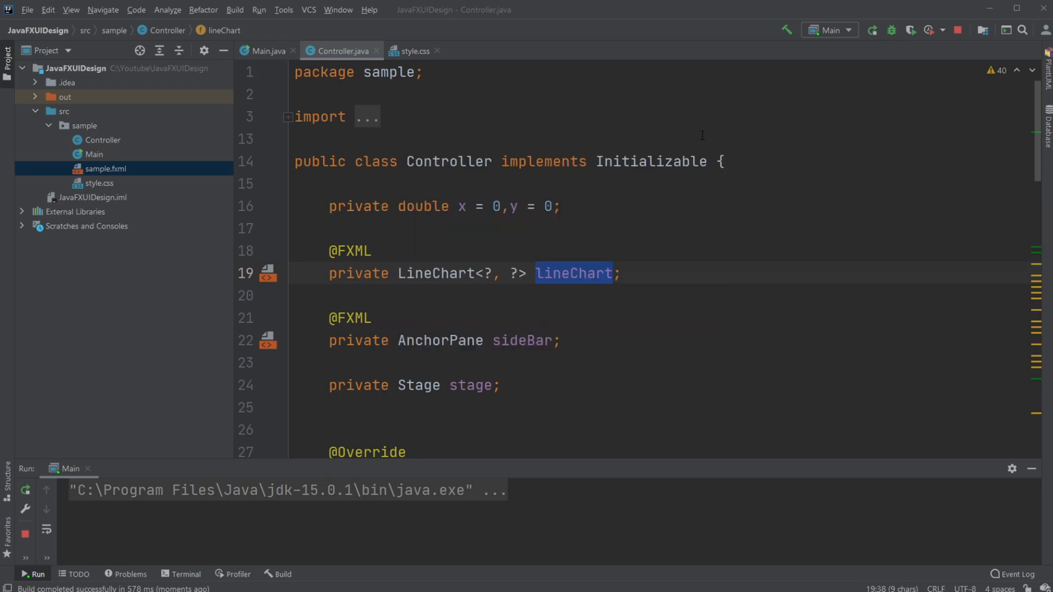
pyautogui.click(412, 51)
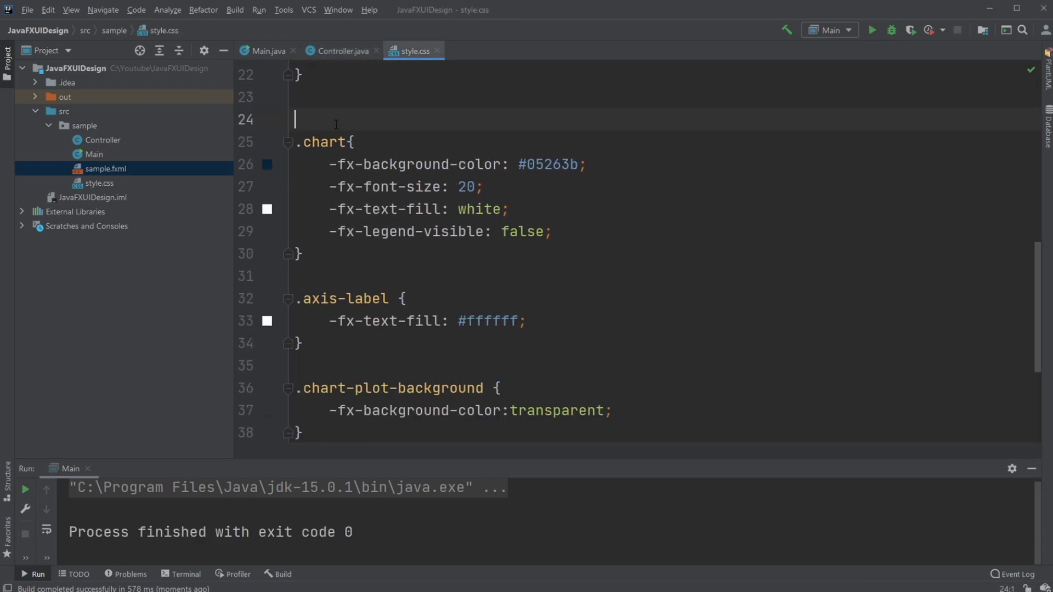
pyautogui.write('/*')
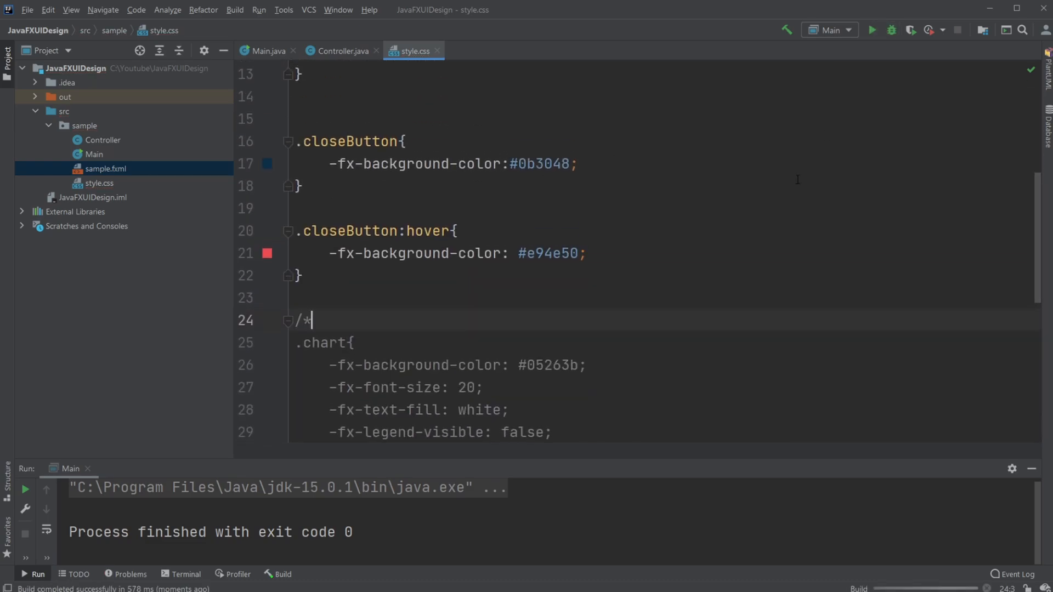
# Run the app to show the unstyled default light chart with its legend
pyautogui.click(872, 29)
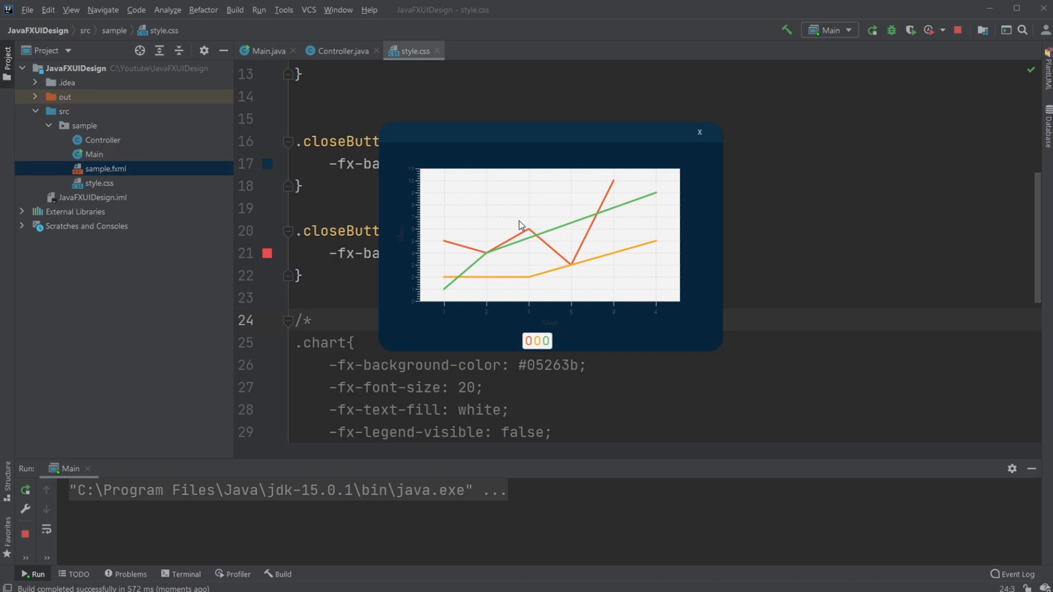
pyautogui.moveTo(610, 214)
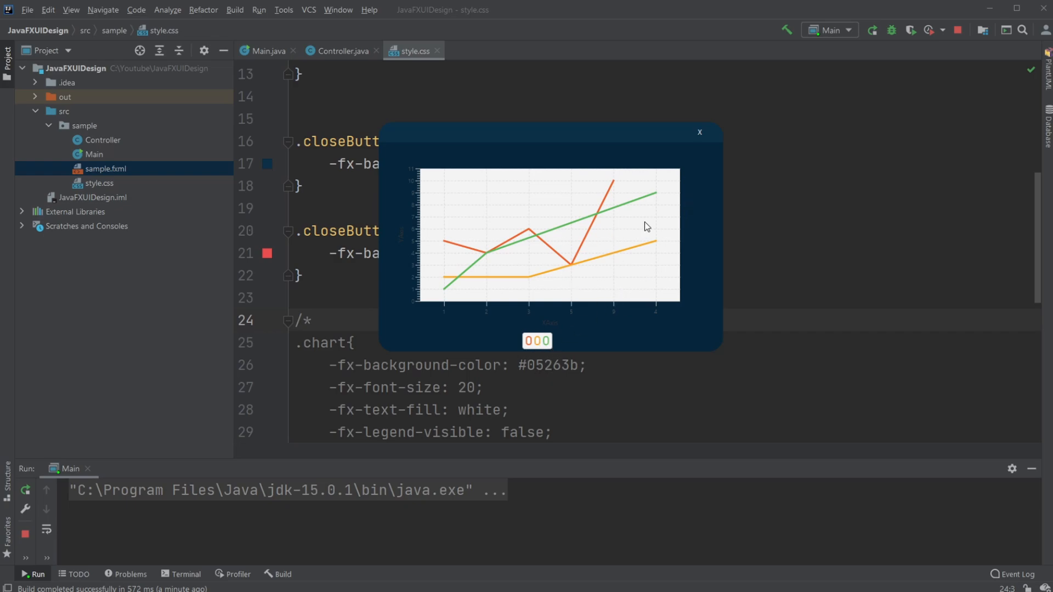
pyautogui.moveTo(576, 169)
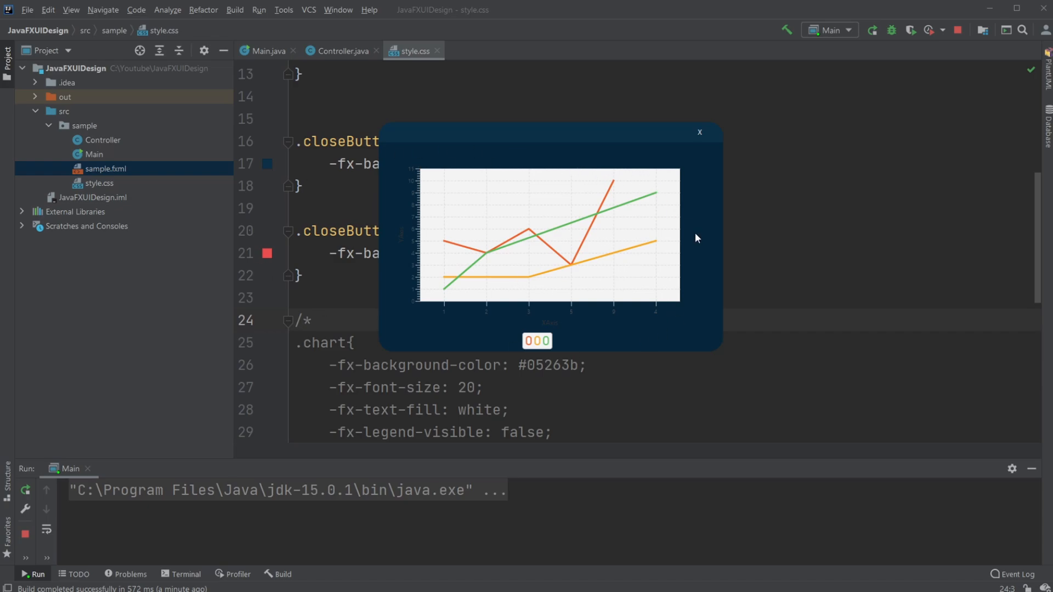
pyautogui.moveTo(717, 181)
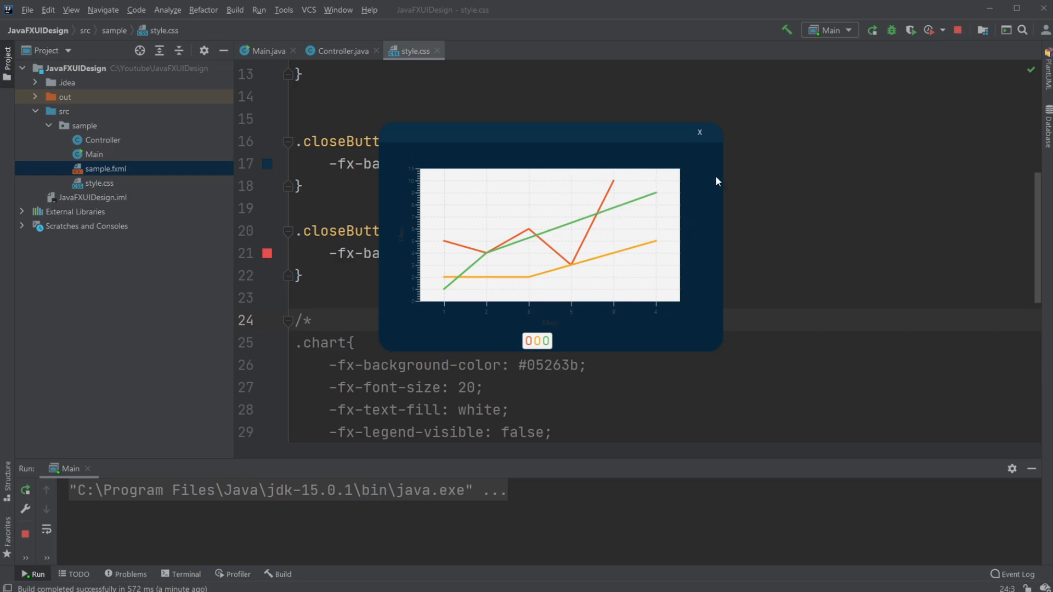
pyautogui.moveTo(563, 336)
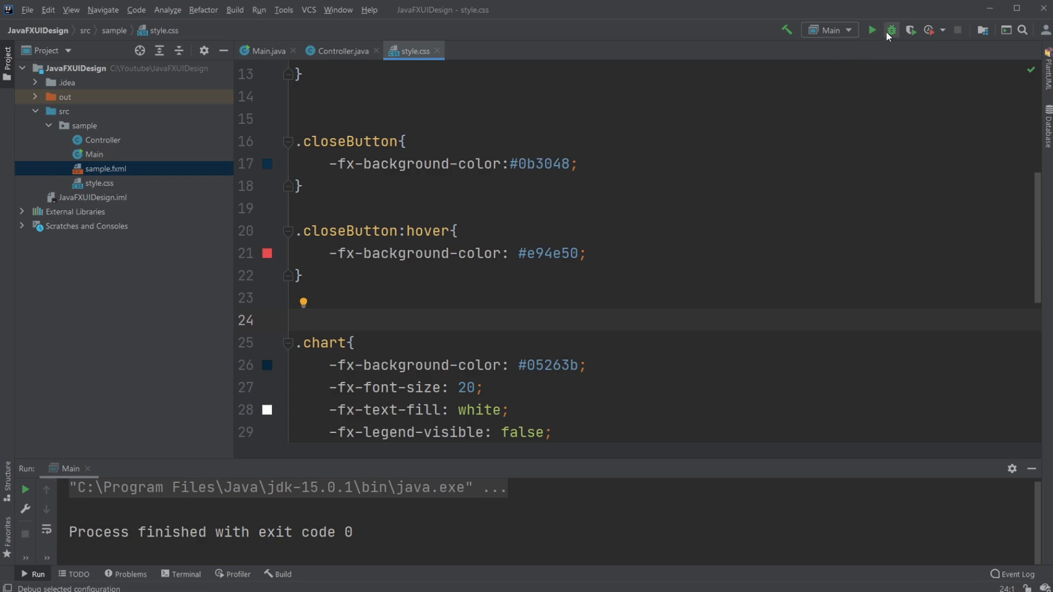
# Run the app to confirm the dark styled chart, then return to Controller.java
pyautogui.click(891, 30)
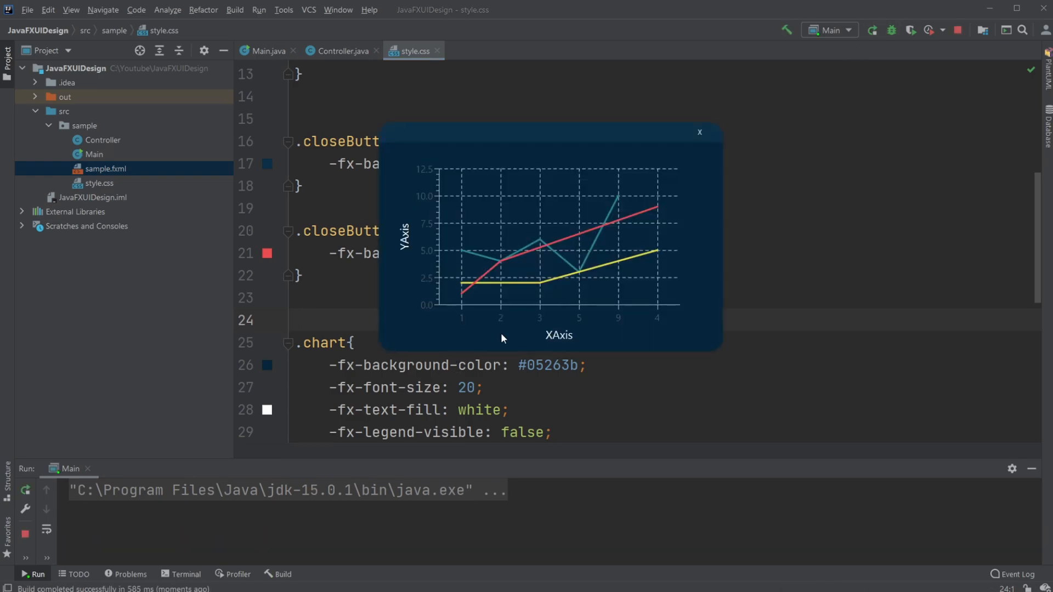
pyautogui.moveTo(524, 325)
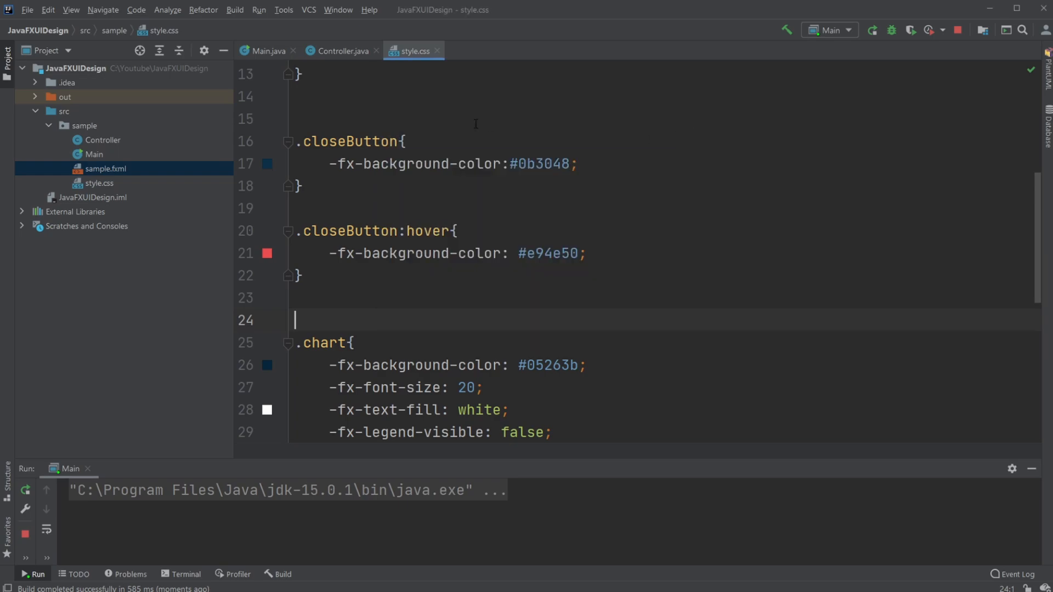
pyautogui.click(339, 50)
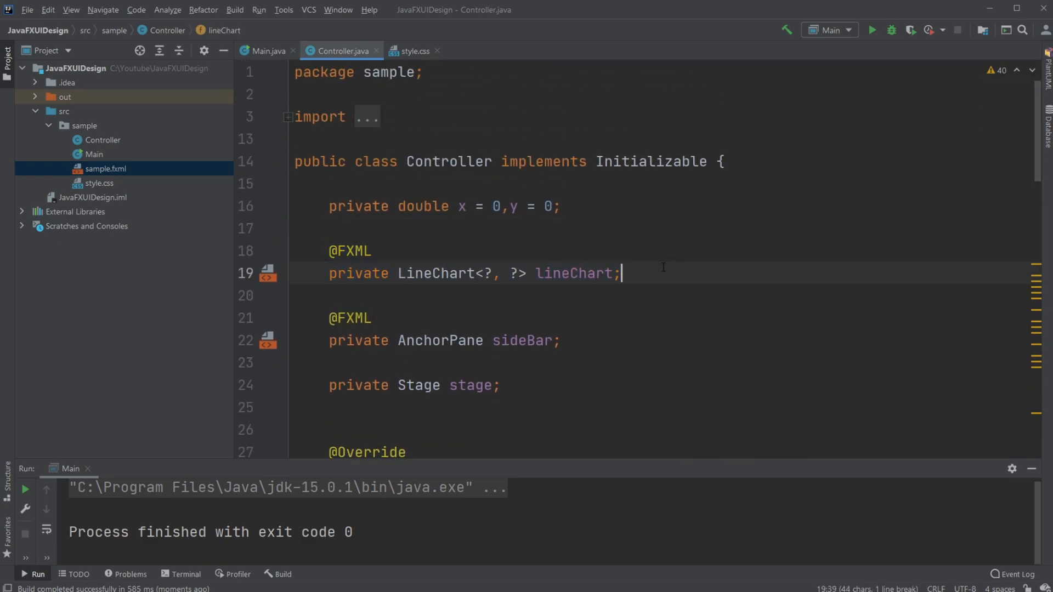
pyautogui.scroll(-3)
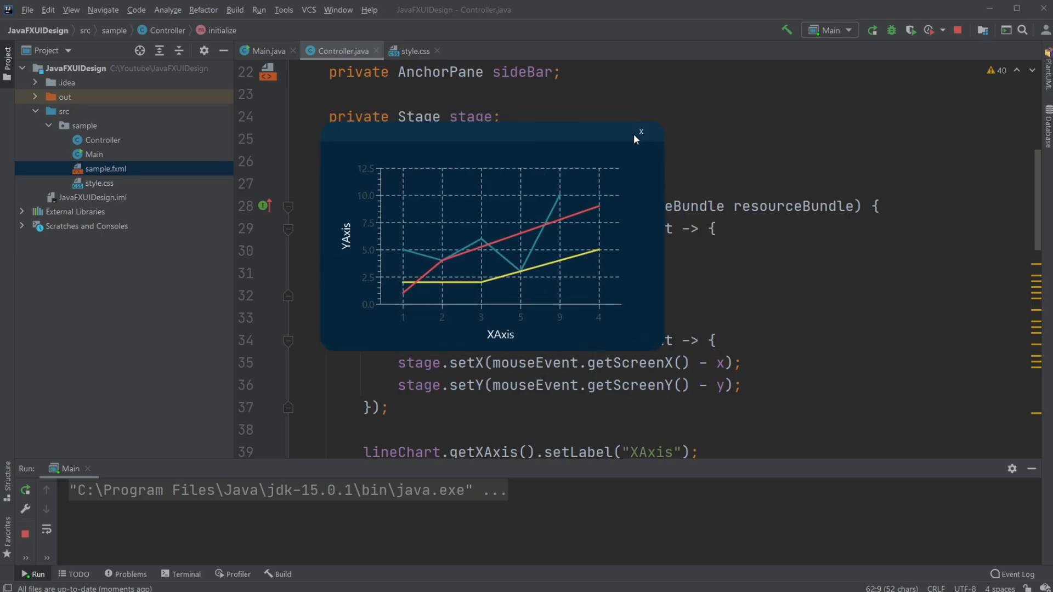
pyautogui.click(639, 131)
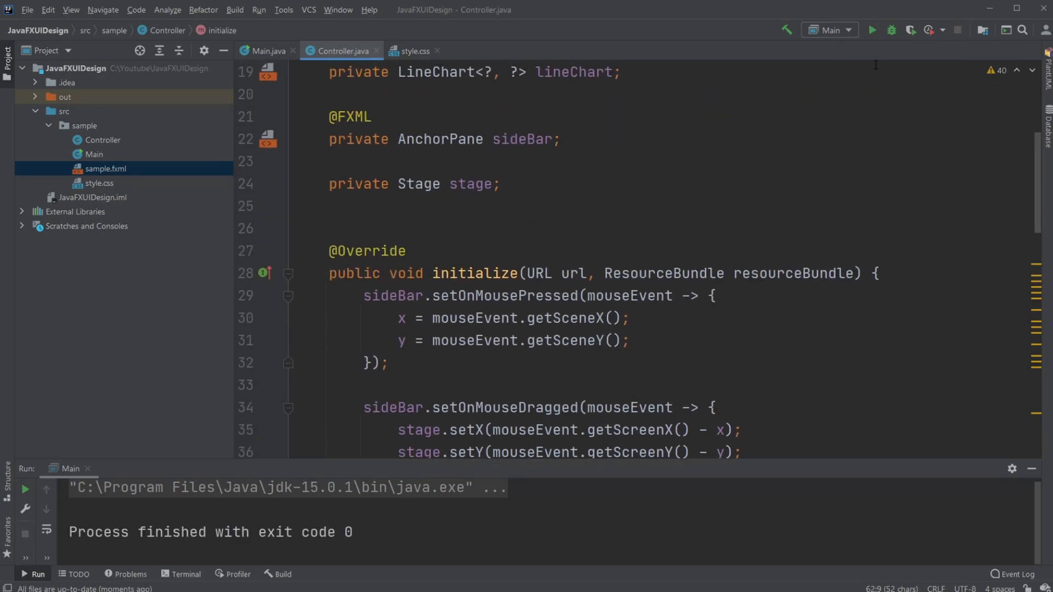
pyautogui.moveTo(765, 121)
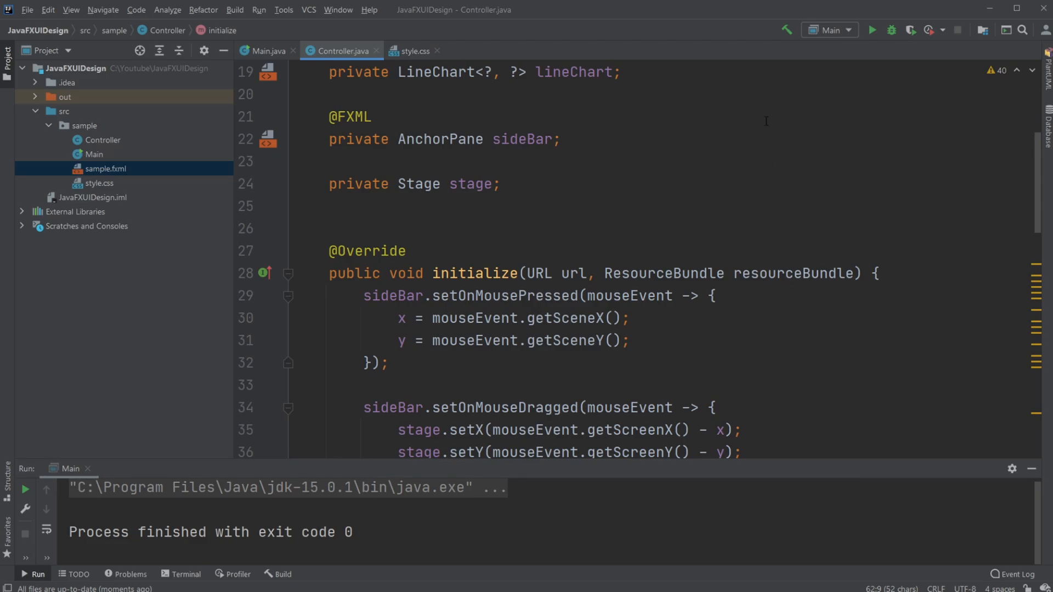
# Scroll through Controller.java and switch to style.css for the .closeButton:hover rule
pyautogui.scroll(-3)
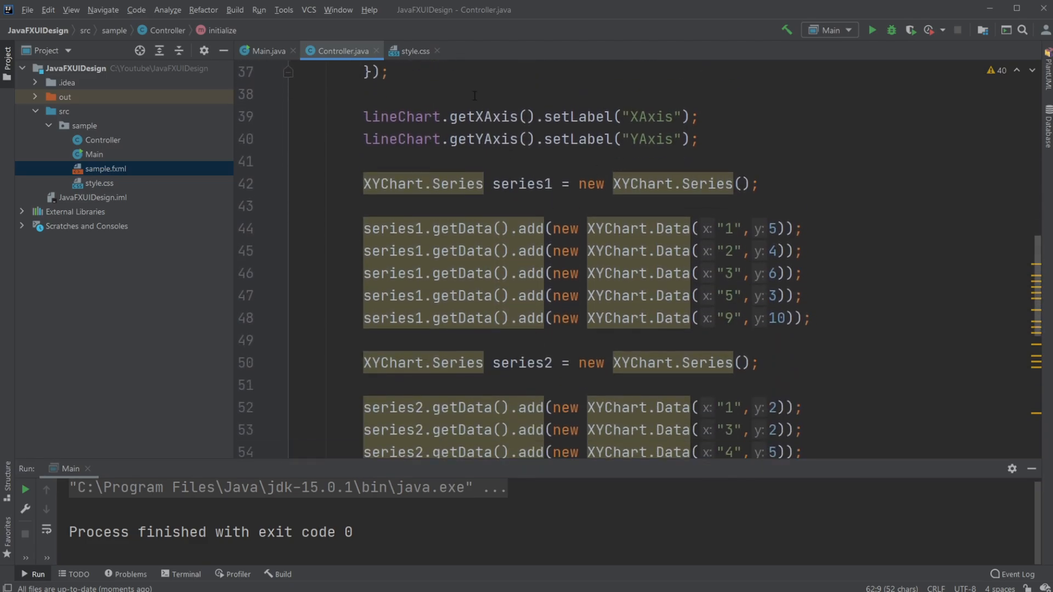
pyautogui.click(413, 52)
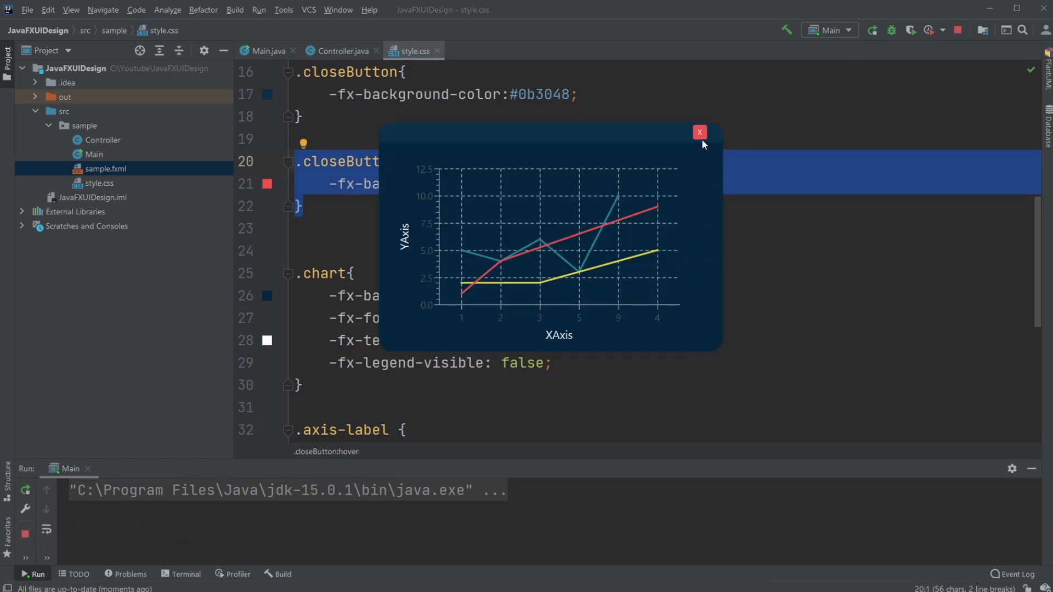
# Close the chart window, return to Controller.java and relaunch the chart app
pyautogui.click(698, 131)
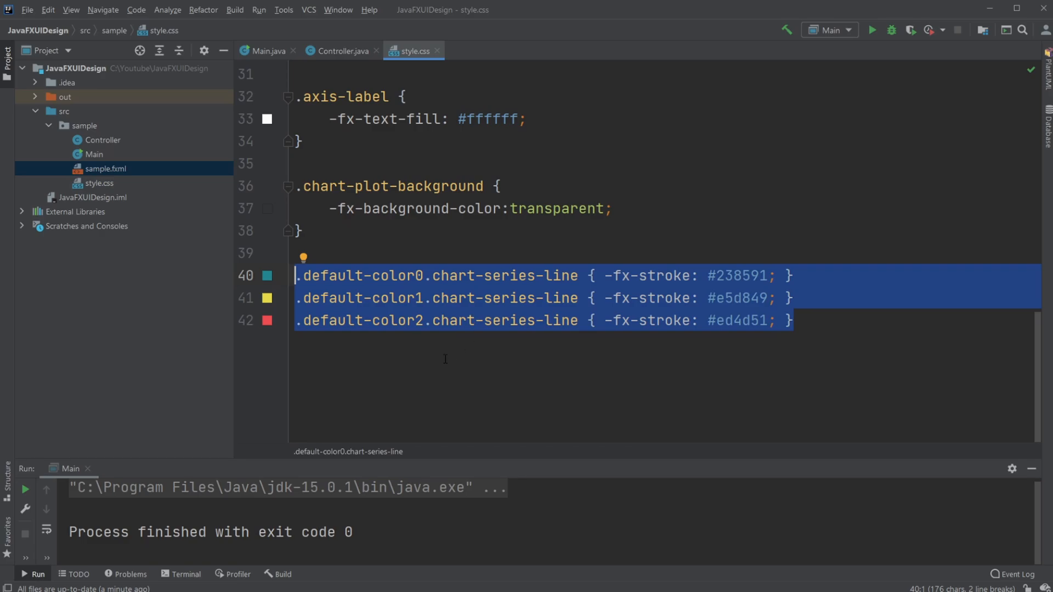
pyautogui.moveTo(408, 328)
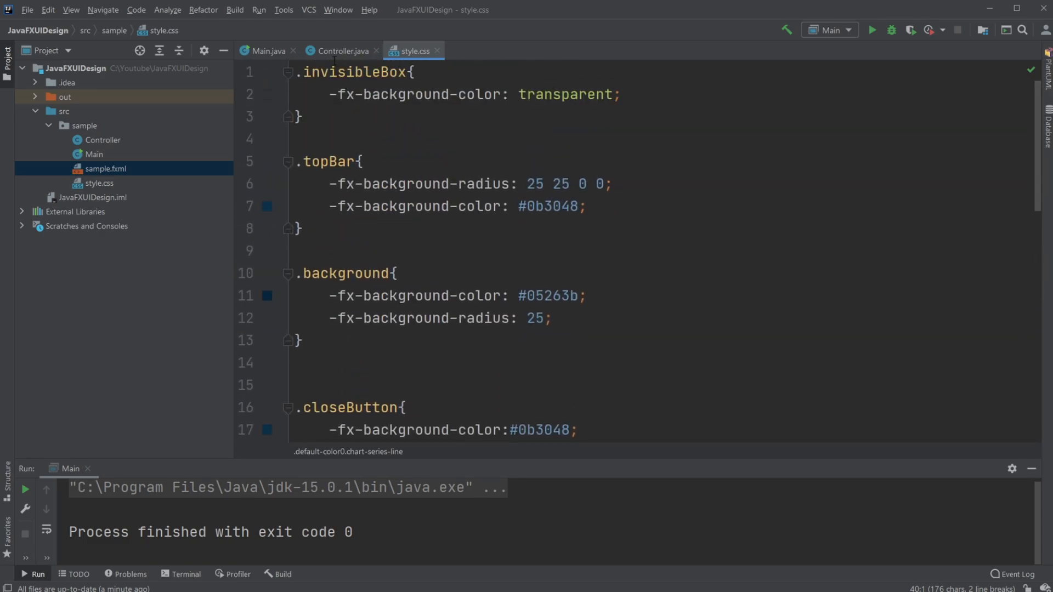
pyautogui.click(341, 52)
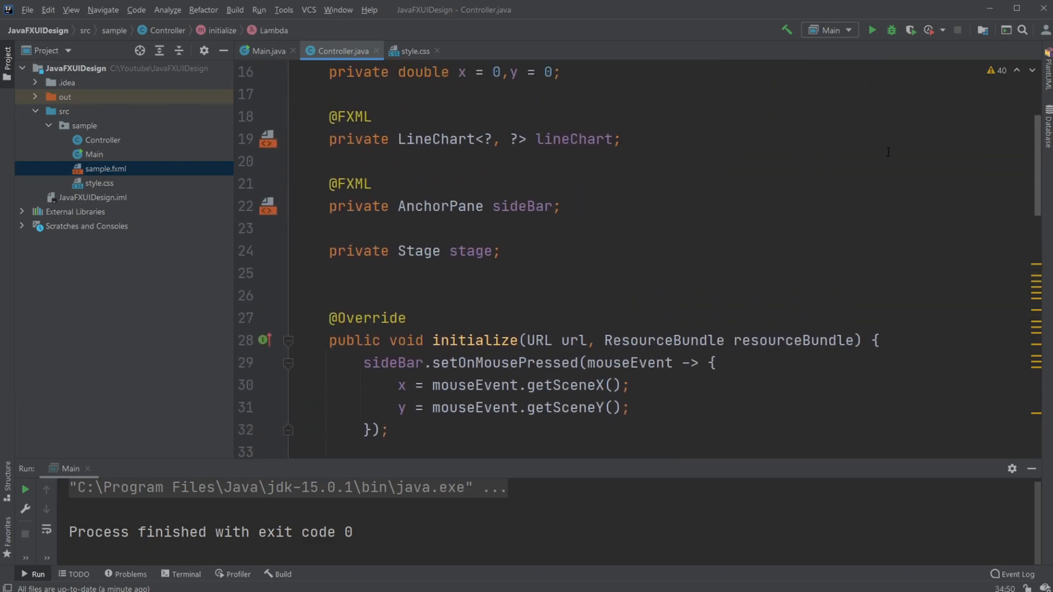
pyautogui.click(872, 29)
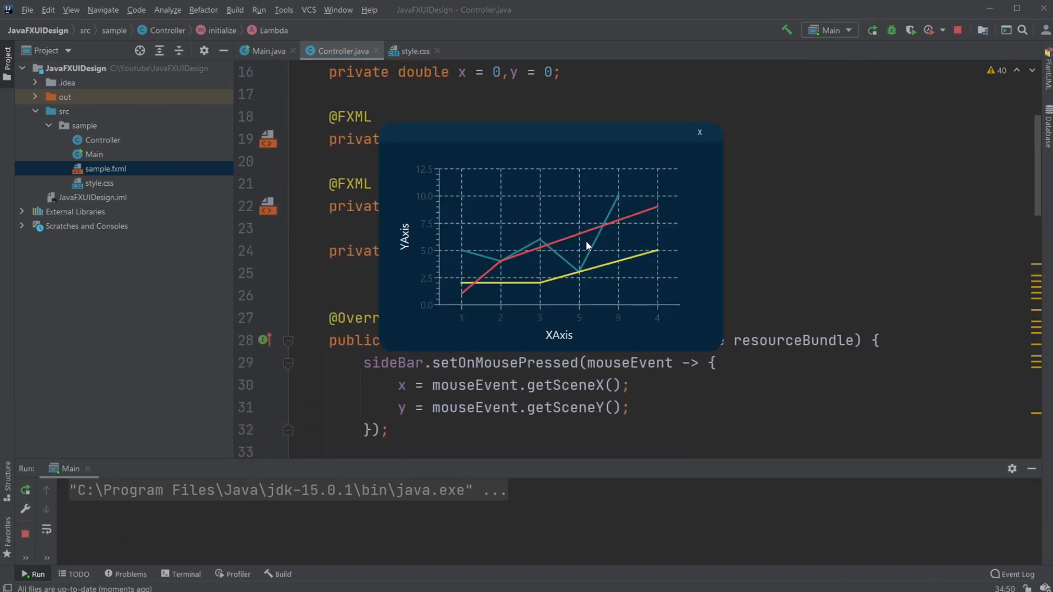